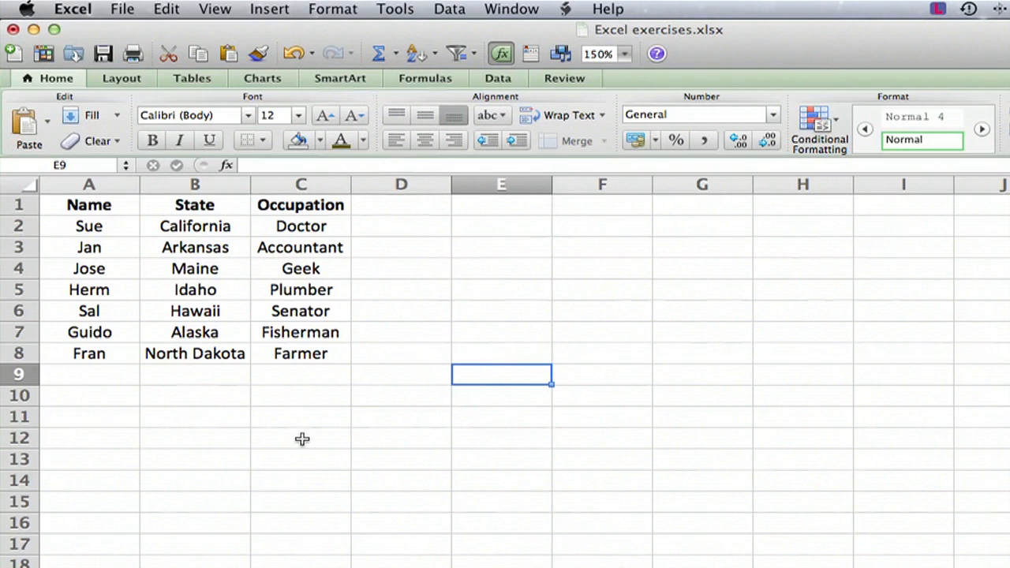
mouse_move(281, 197)
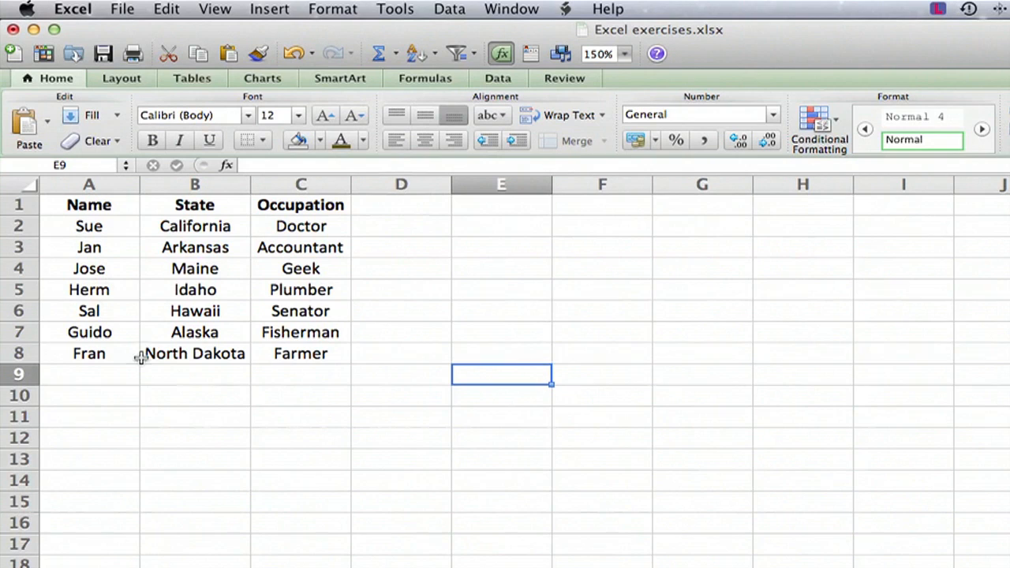
- Replace Guido's occupation Fisherman in C7 with Dockworker
click(300, 332)
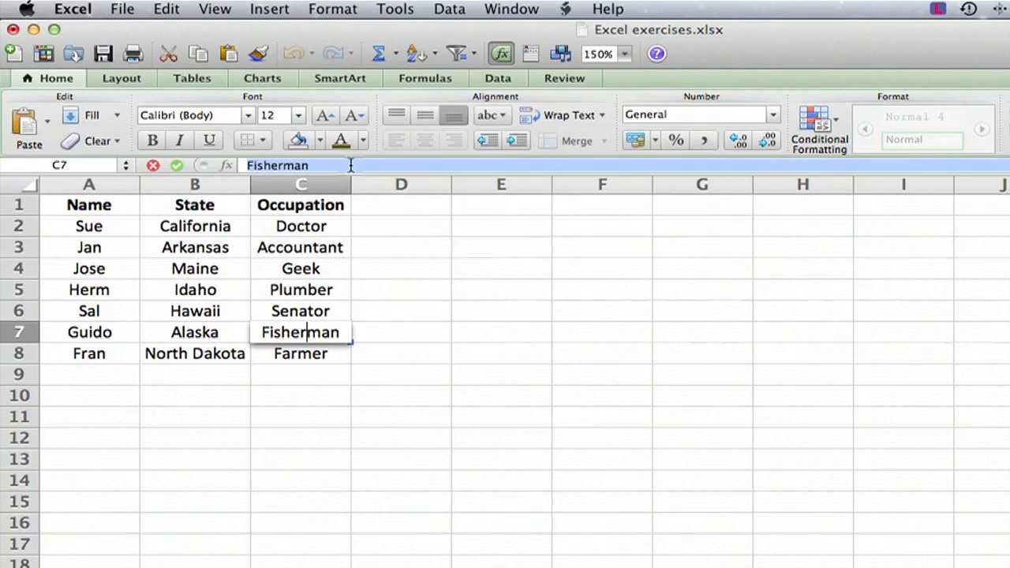
text(Dockworker)
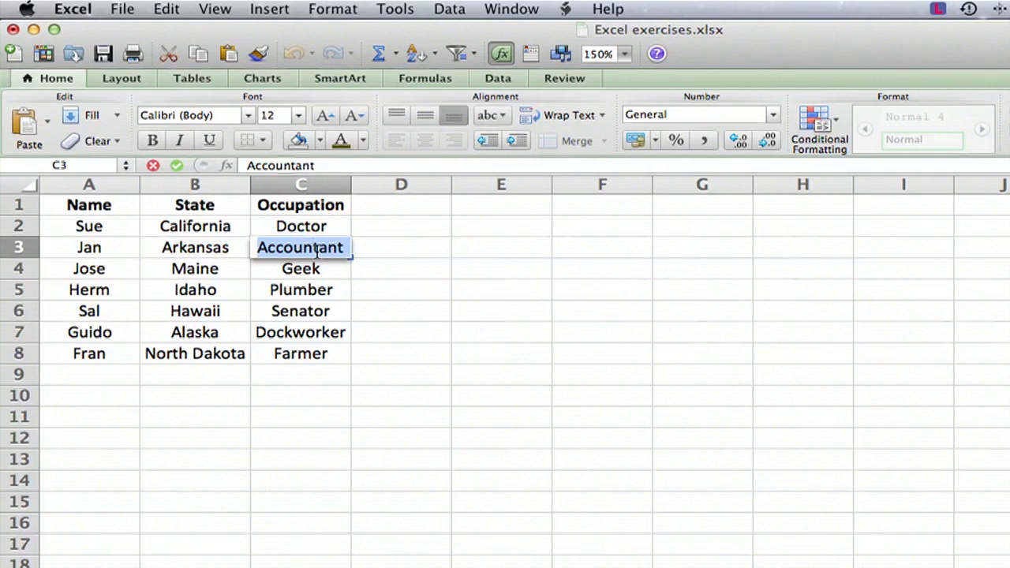
- Replace Jan's occupation Accountant in C3 with Entertainer and commit it
text(Entertainer)
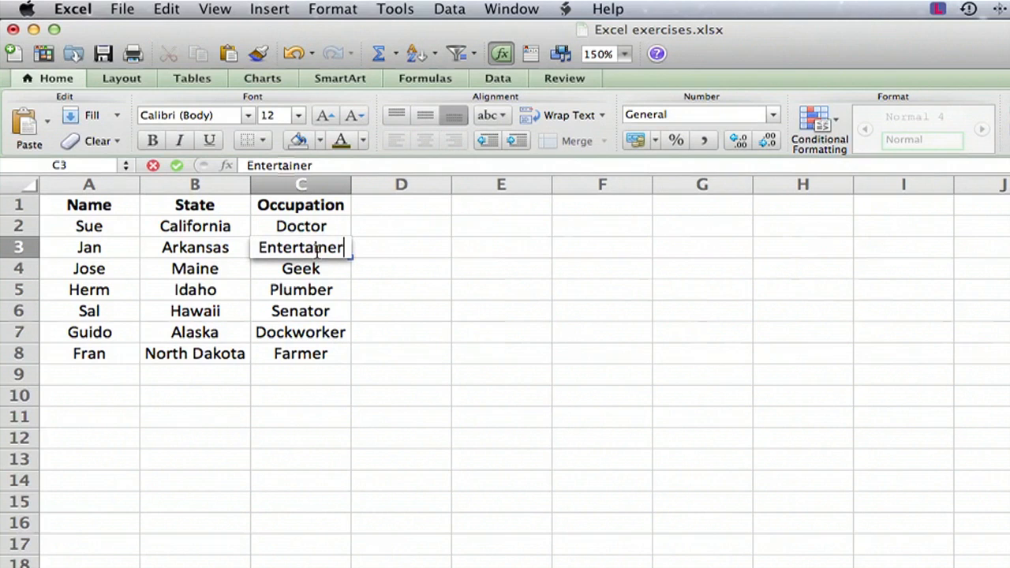
click(604, 331)
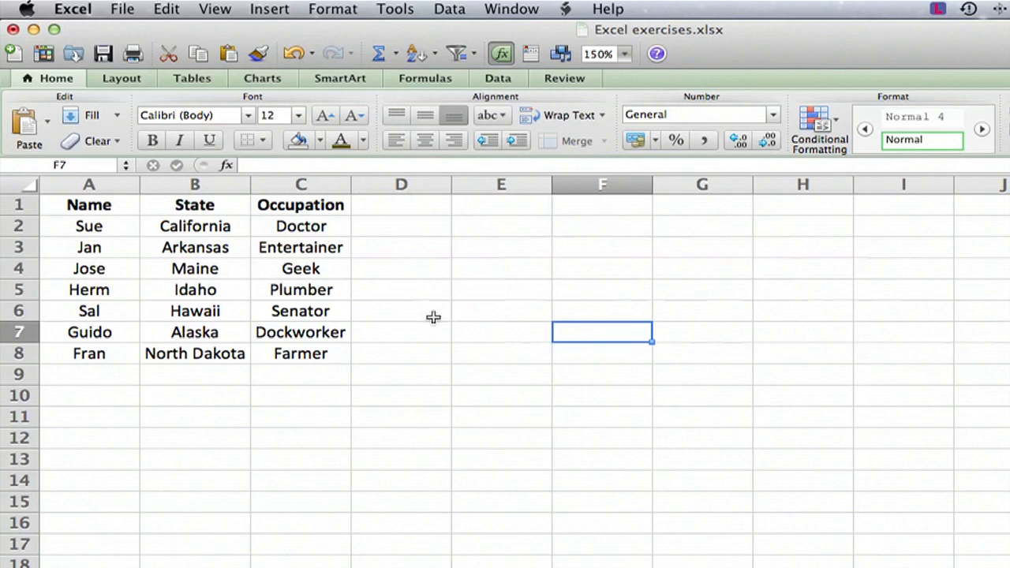